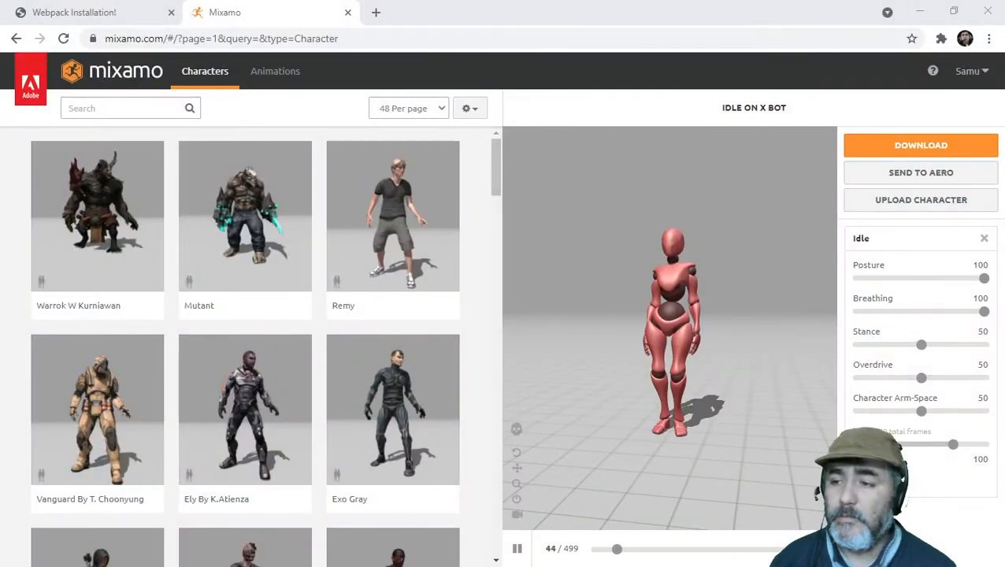
Switch Mixamo to its Animations catalogue and activate the animation search box
click(275, 71)
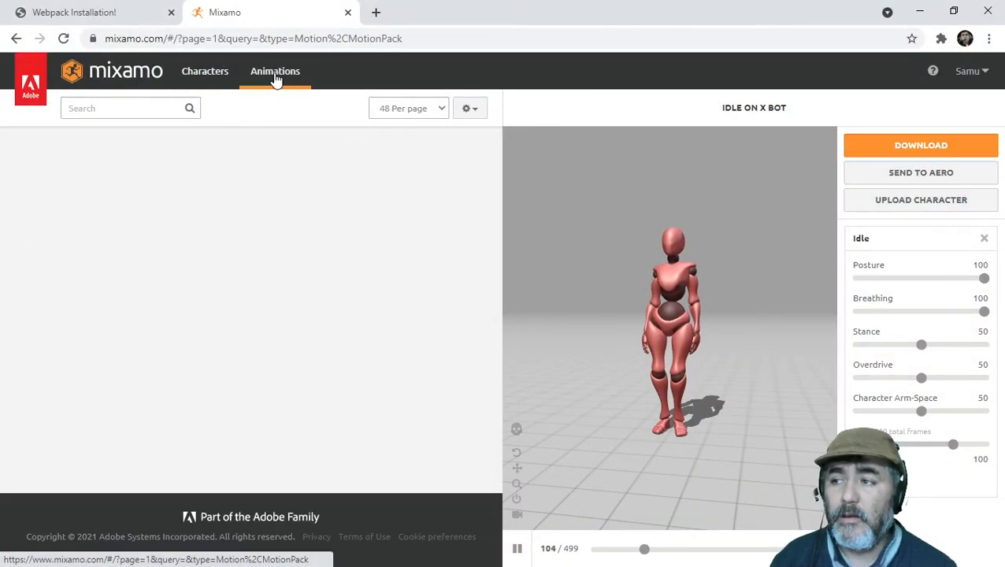
click(275, 70)
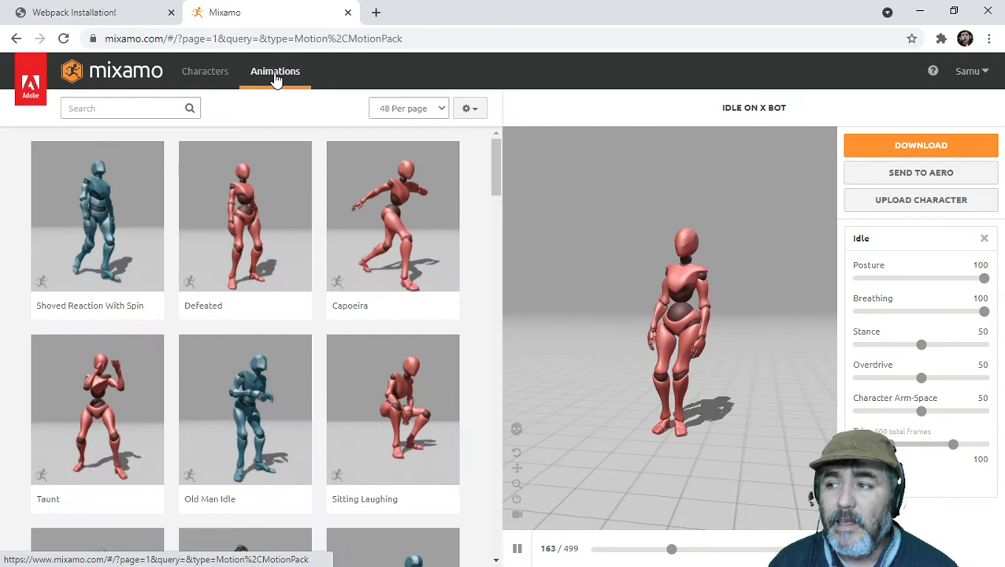
click(118, 108)
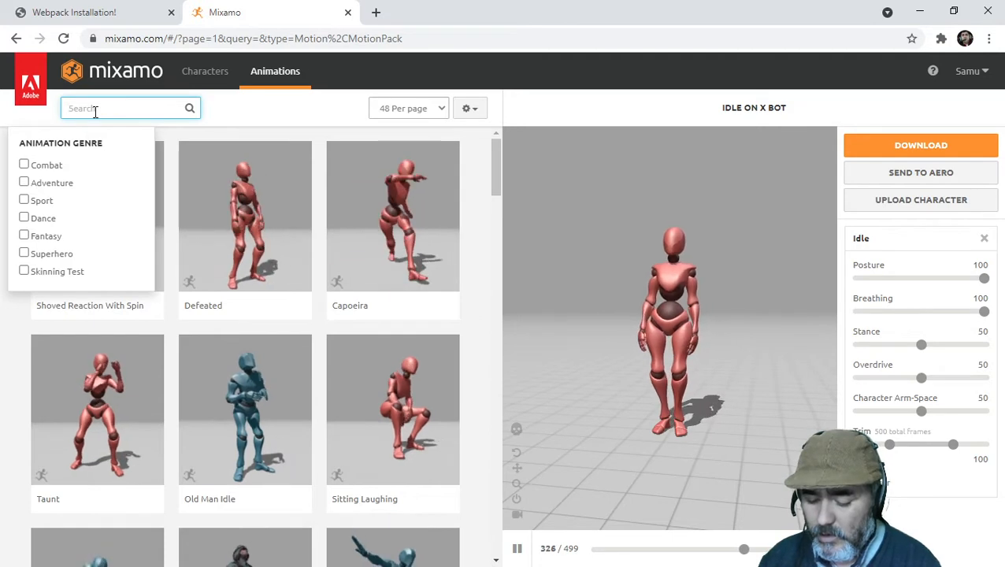
Search 'locomotion', apply the Female Locomotion Pack to X Bot, and bring up download settings
text(locomotion pack)
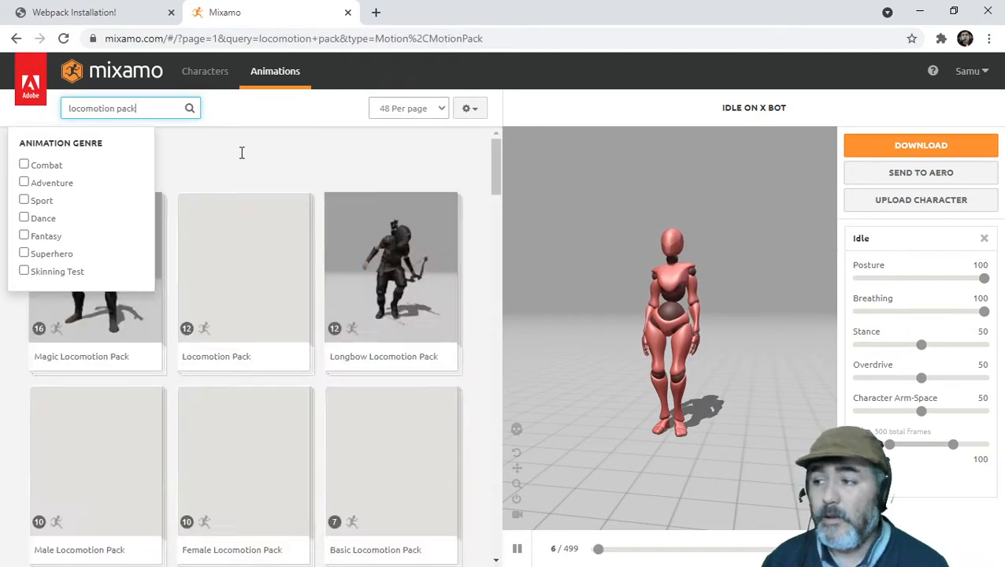
scroll(down, 3)
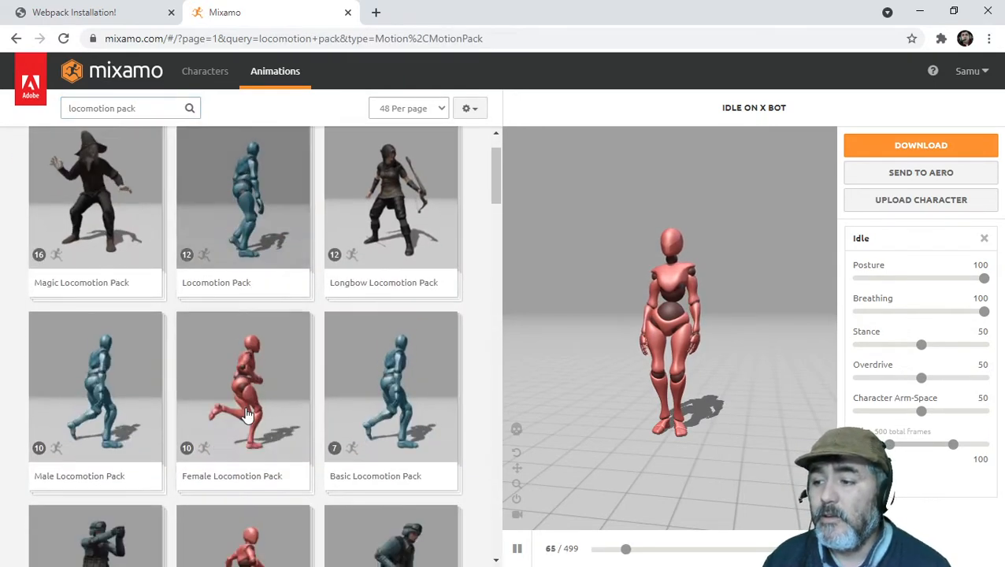
click(243, 386)
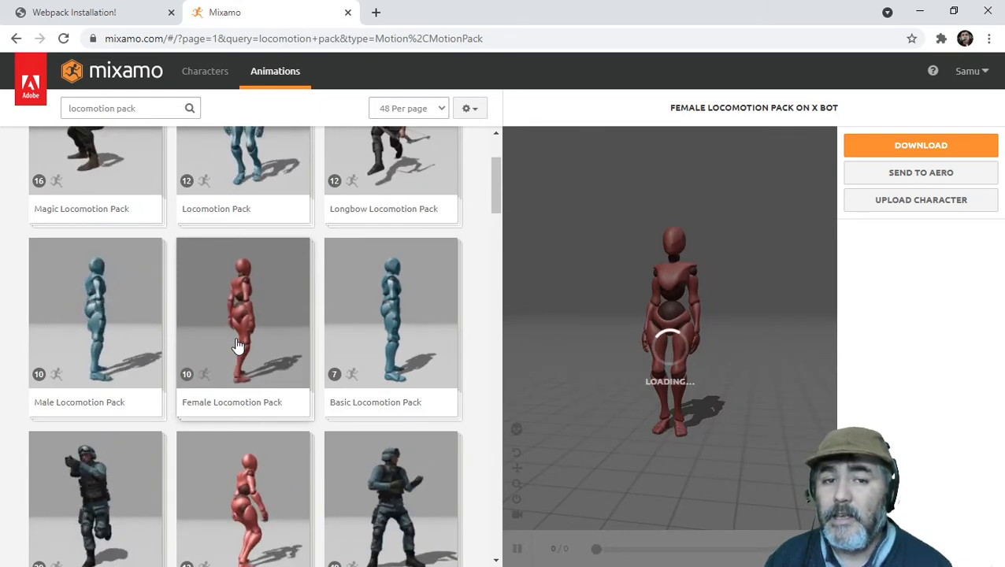
click(921, 145)
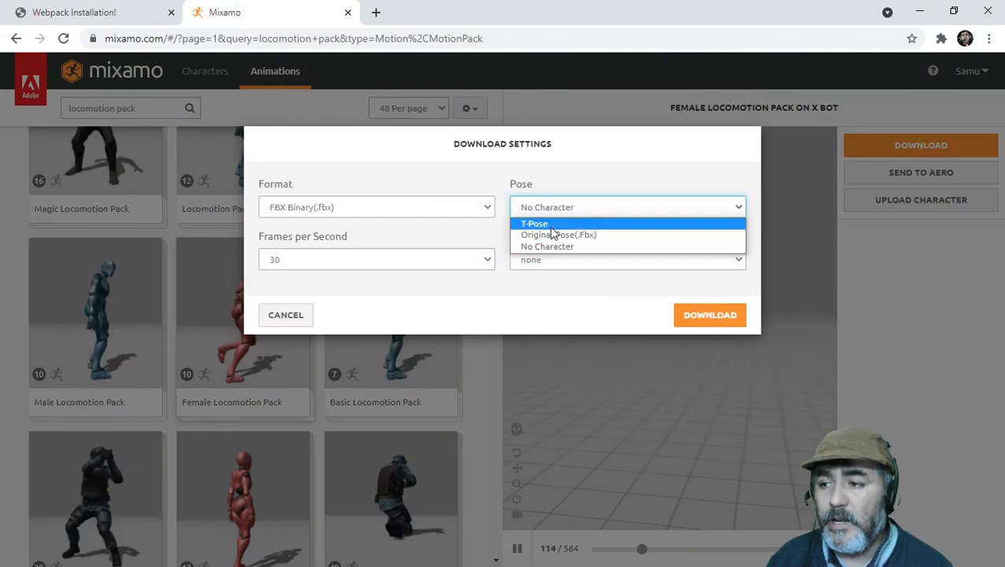
Choose FBX Binary format with No Character pose and start the pack download
click(376, 206)
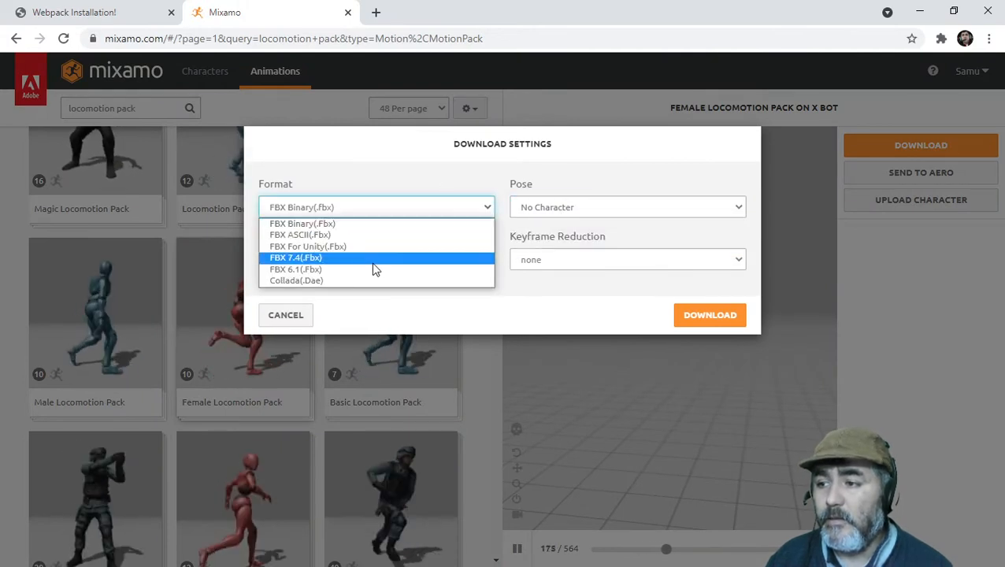
mouse_move(356, 235)
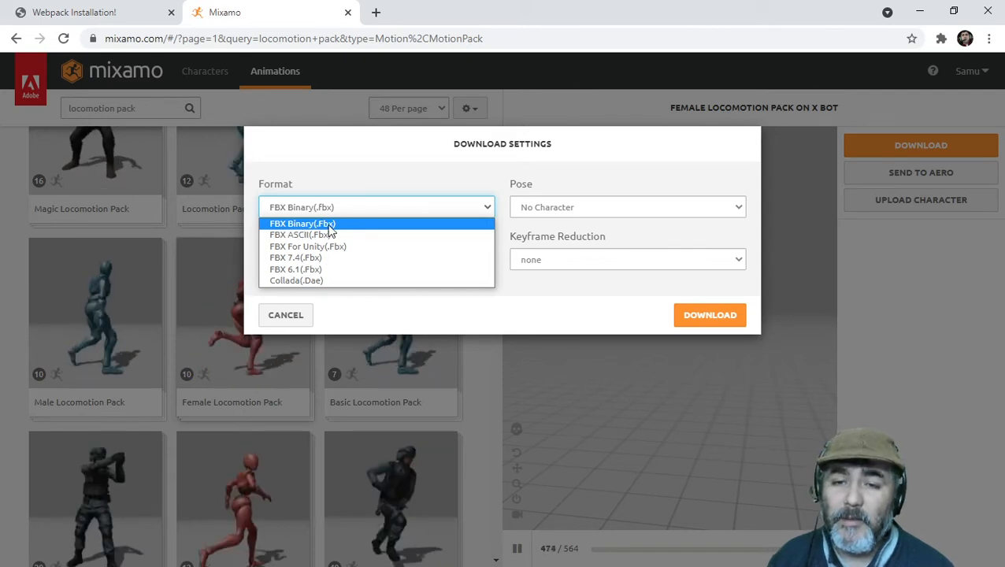
click(302, 223)
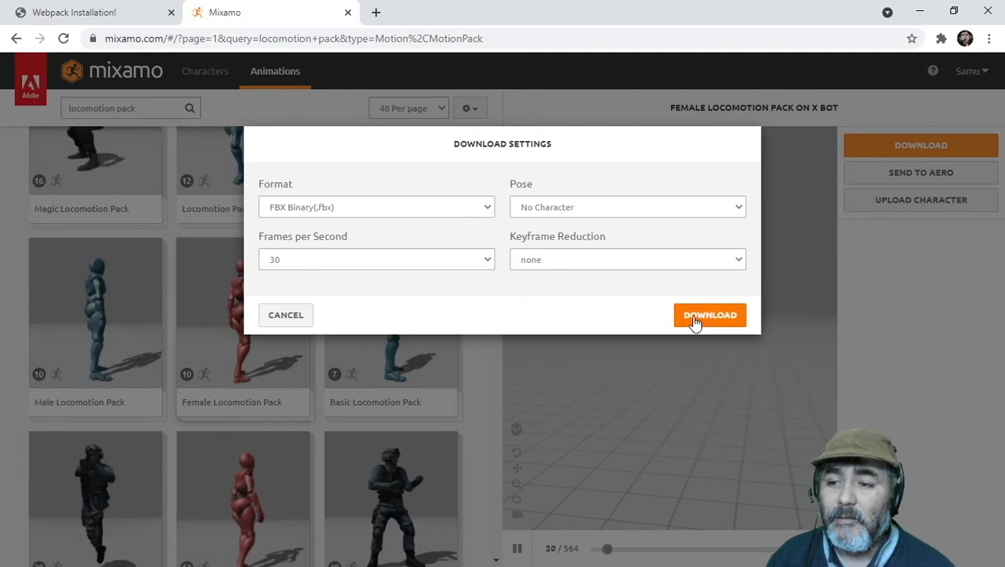
click(709, 315)
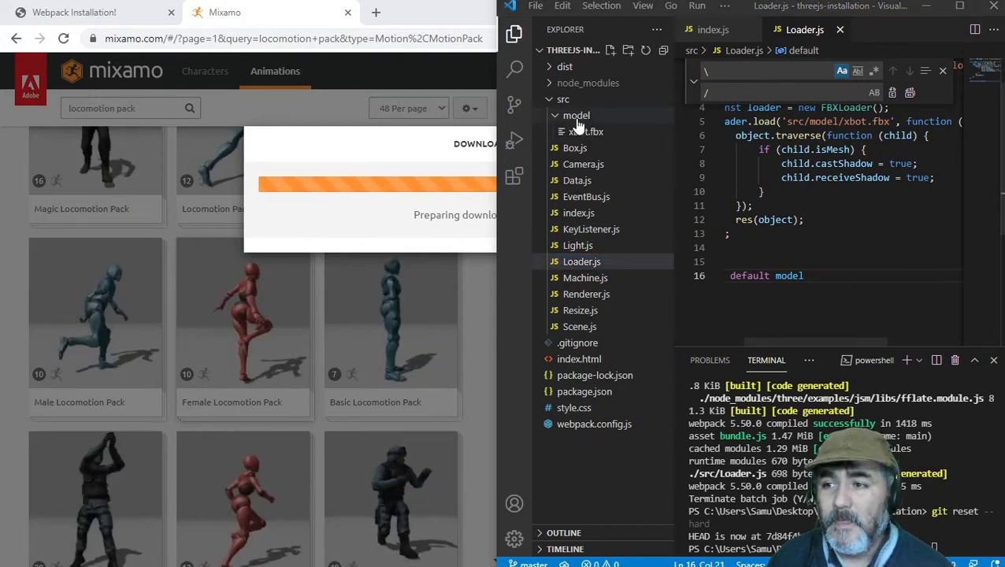
mouse_move(584, 131)
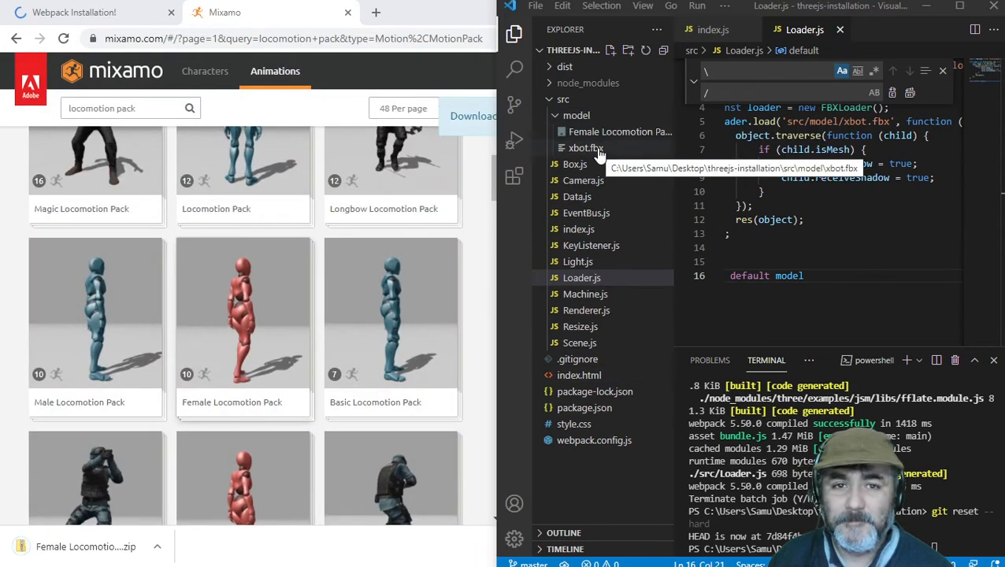
Put animations.zip in src/model, extract it, and copy the model Promise in Loader.js
click(620, 132)
text(animations.zip)
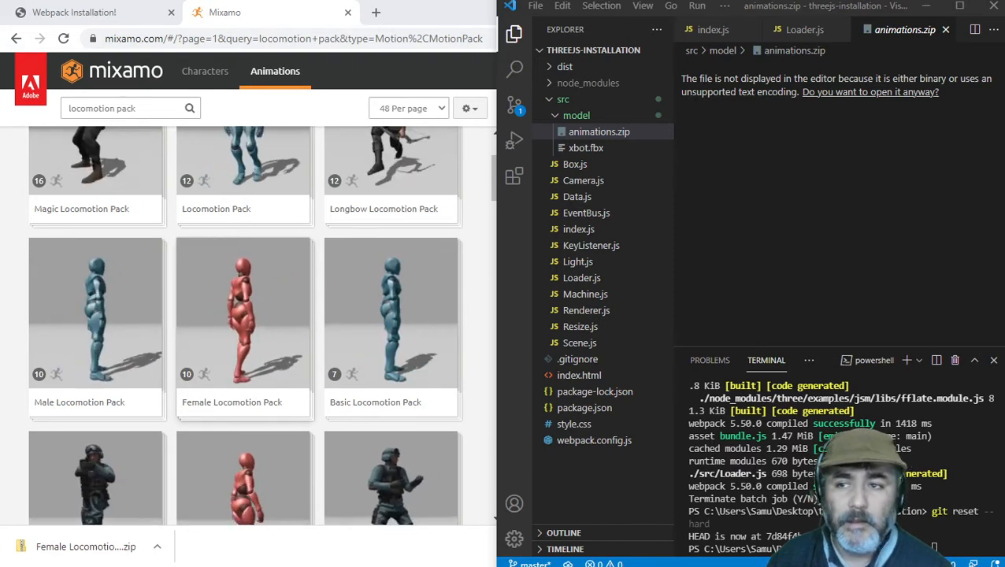
click(592, 132)
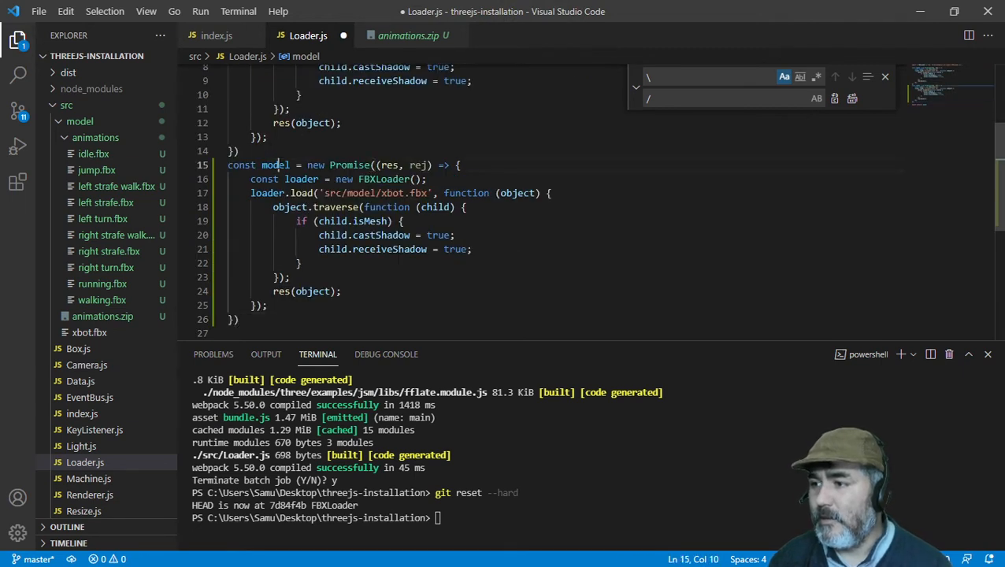
Rename the copy to animation, delete its traverse block, and point it at idle.fbx
text(animation)
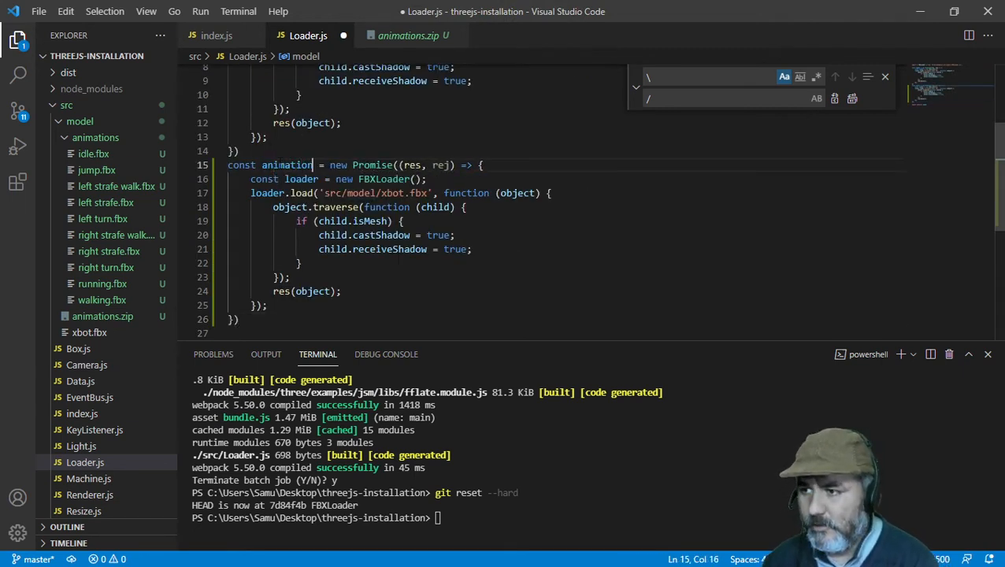
drag(273, 206, 290, 276)
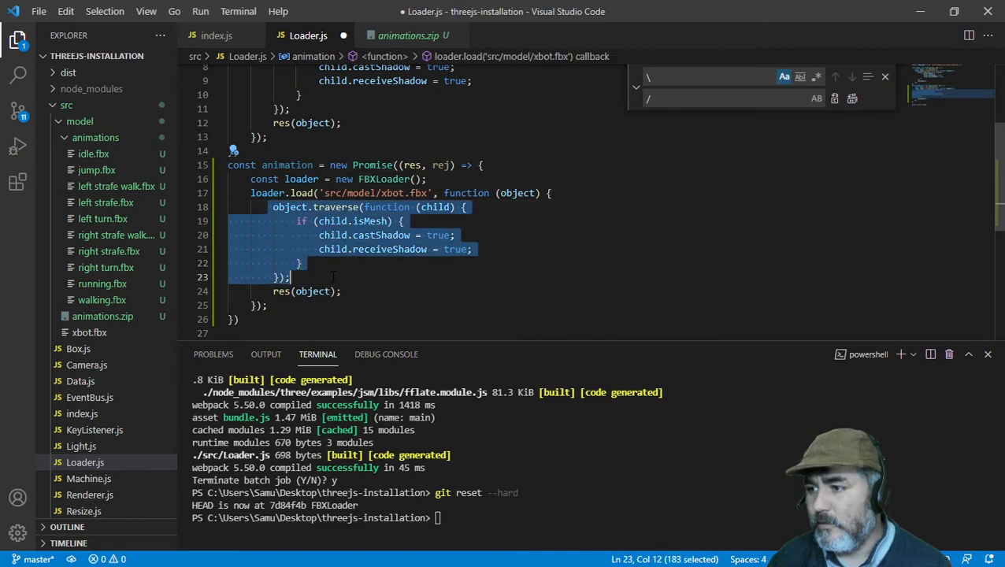
key(Delete)
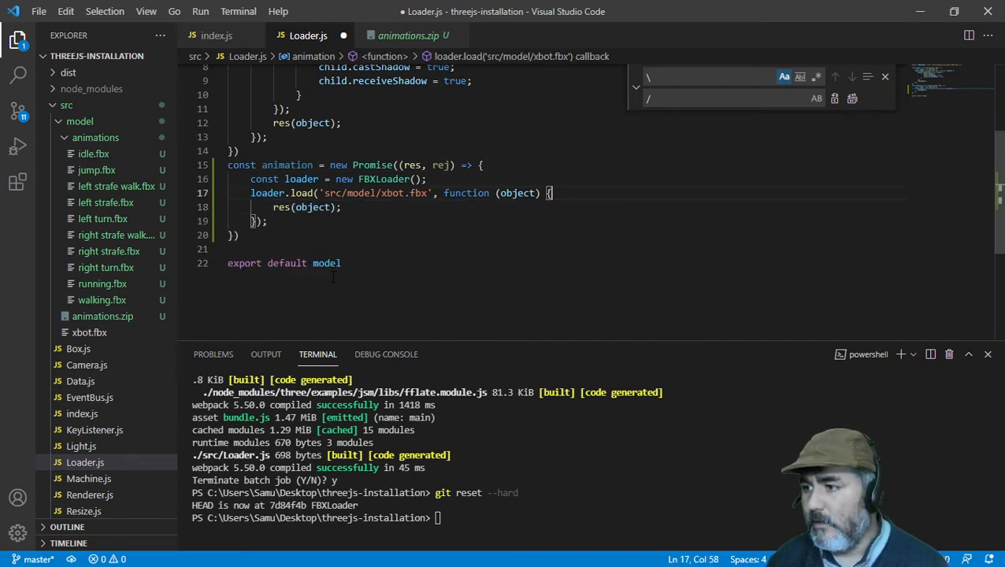
right_click(93, 154)
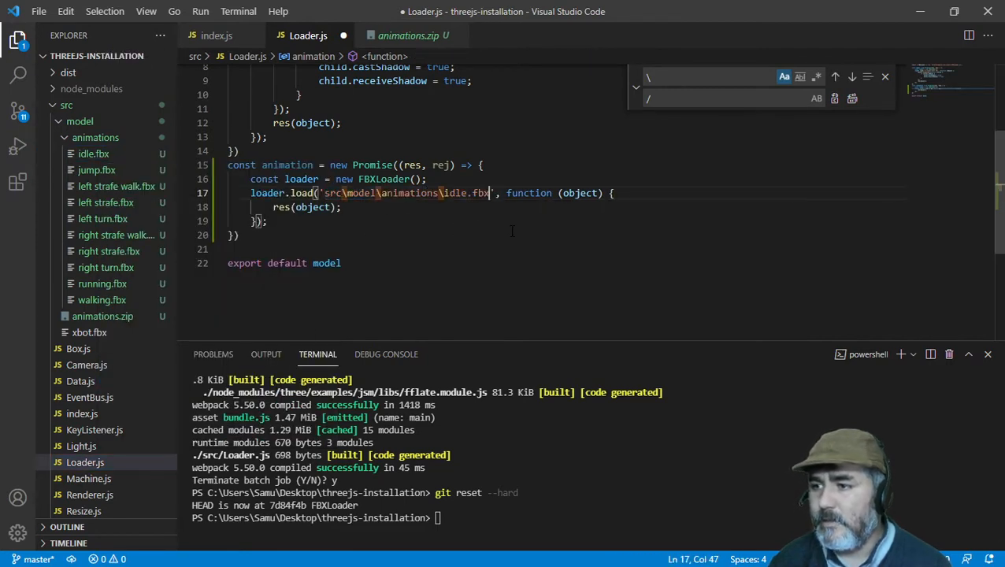
click(852, 97)
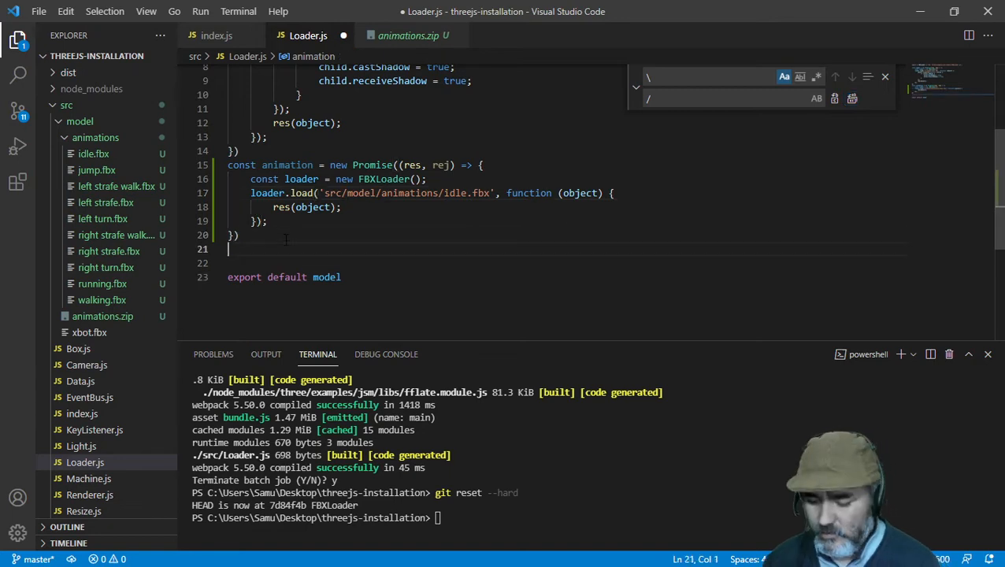
Declare const combo = Promise.all([model, animation]) in Loader.js
text(const)
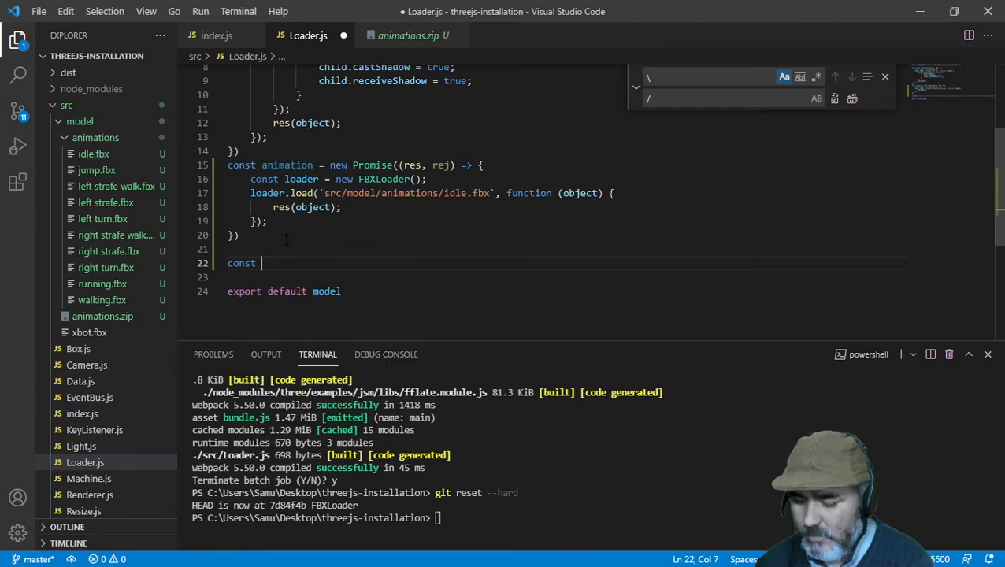
text(combo =)
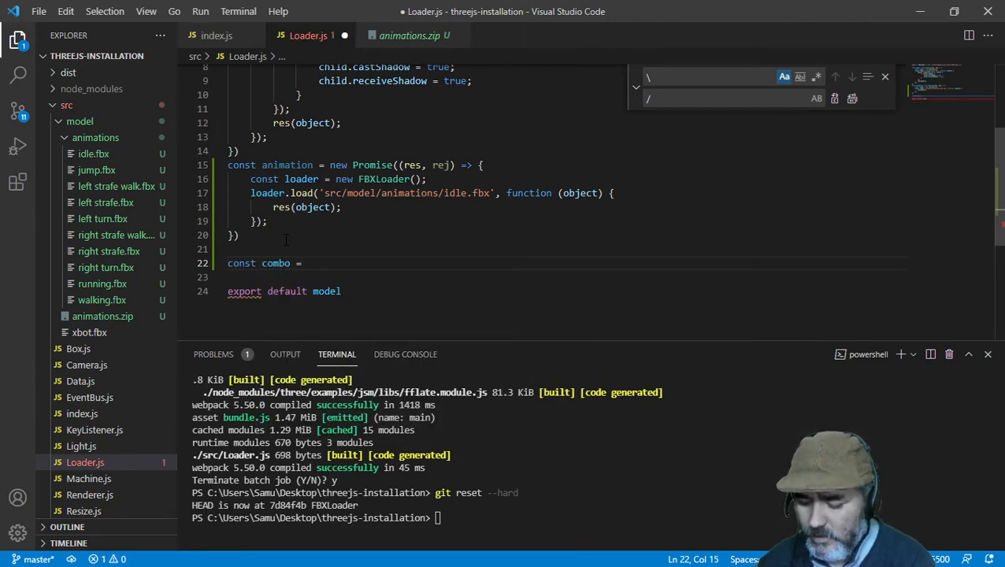
text(Promise.all()
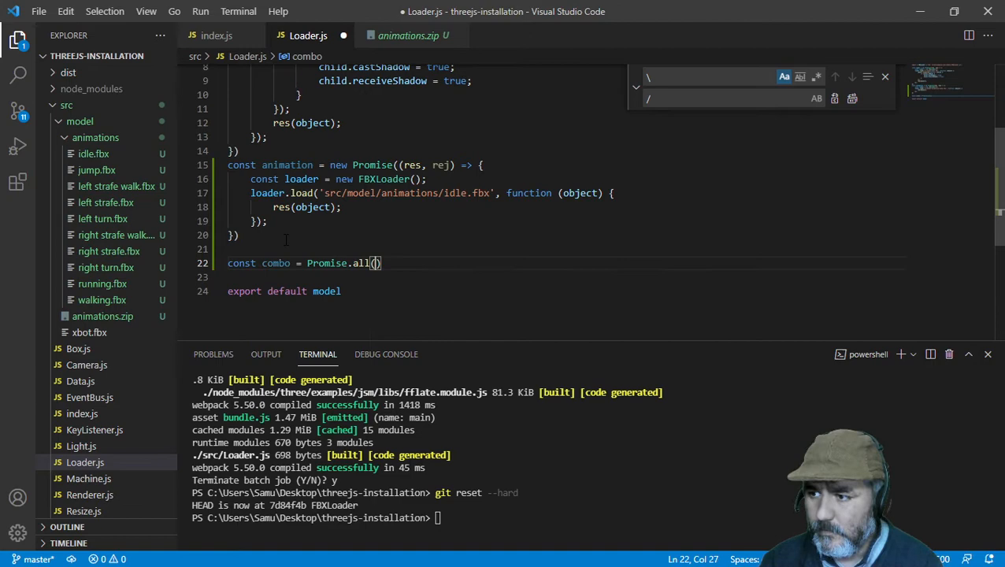
text([)
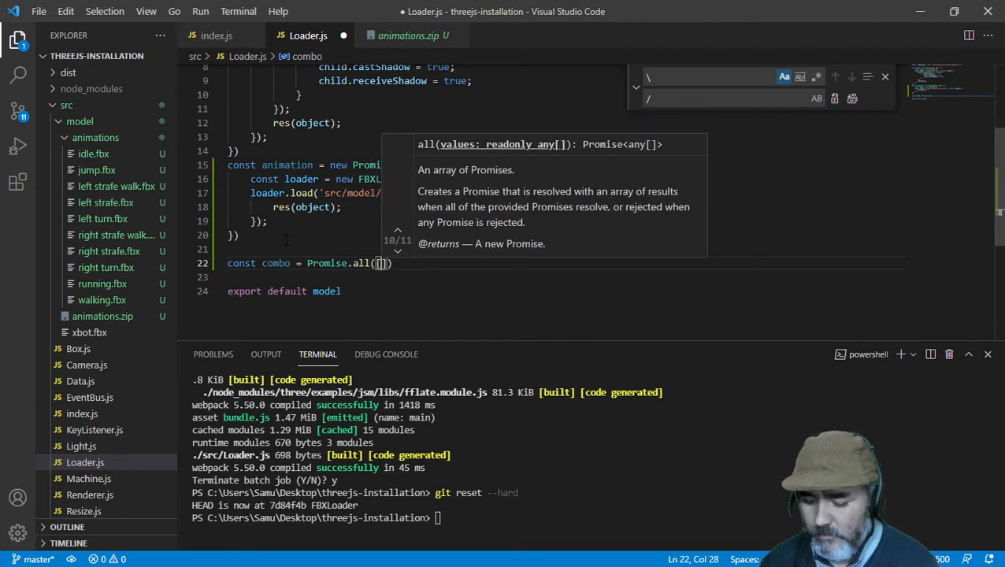
text(model,)
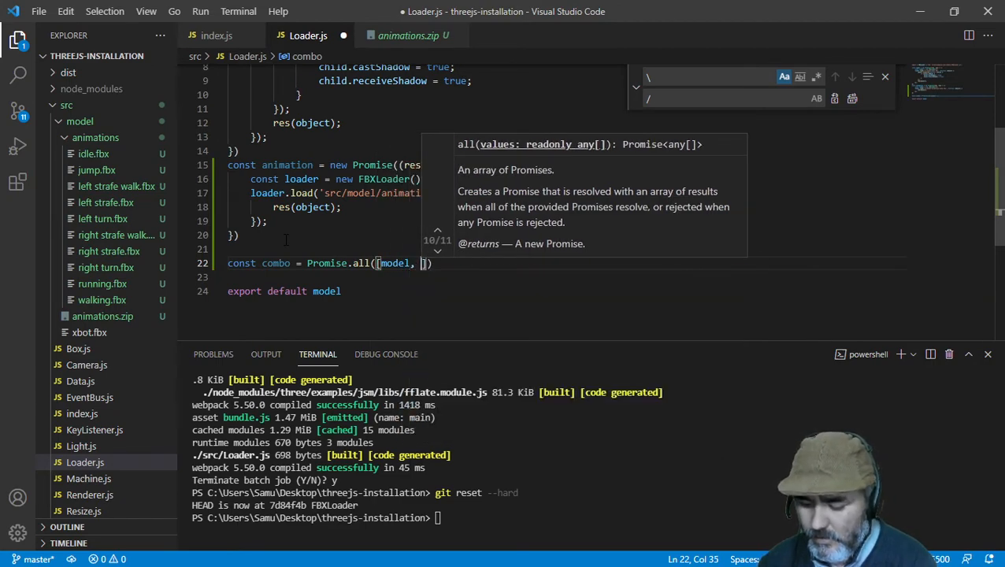
text(animation)
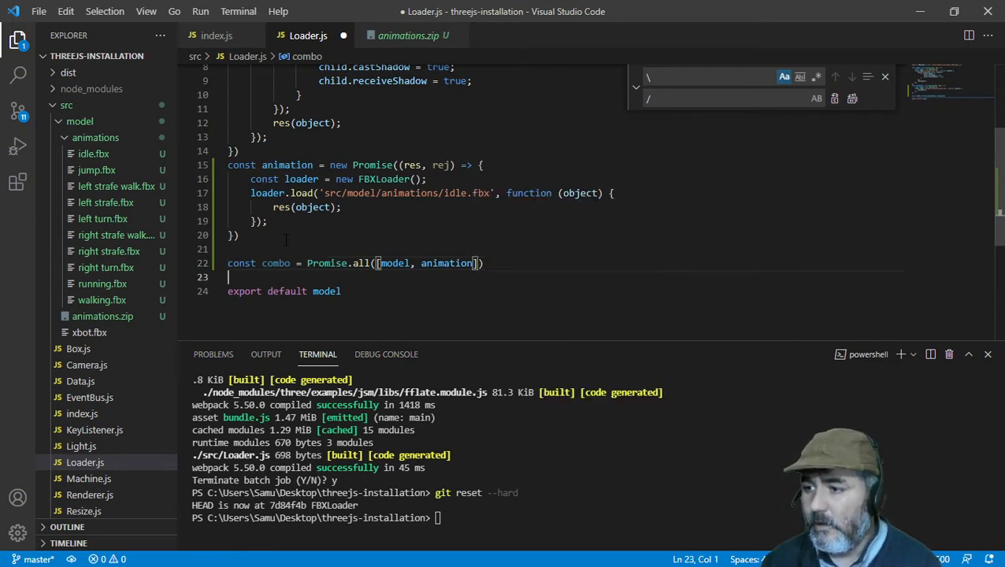
Change the default export name to combo
double_click(325, 291)
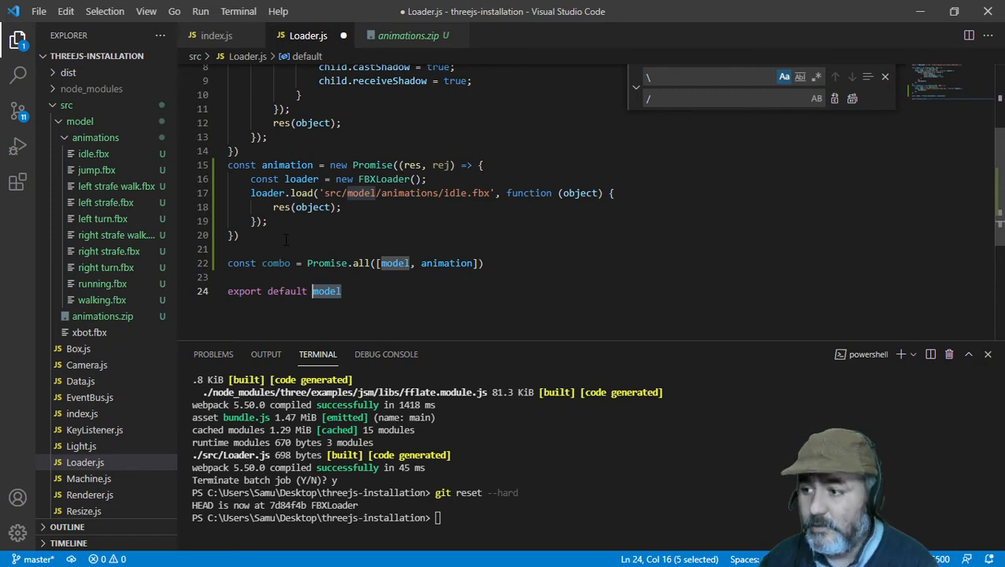
text(combo)
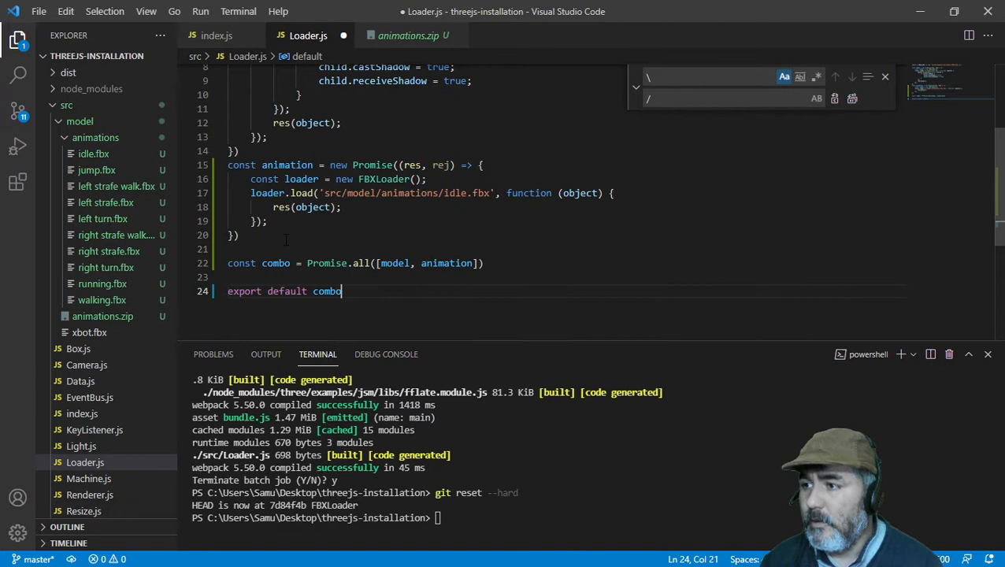
click(216, 36)
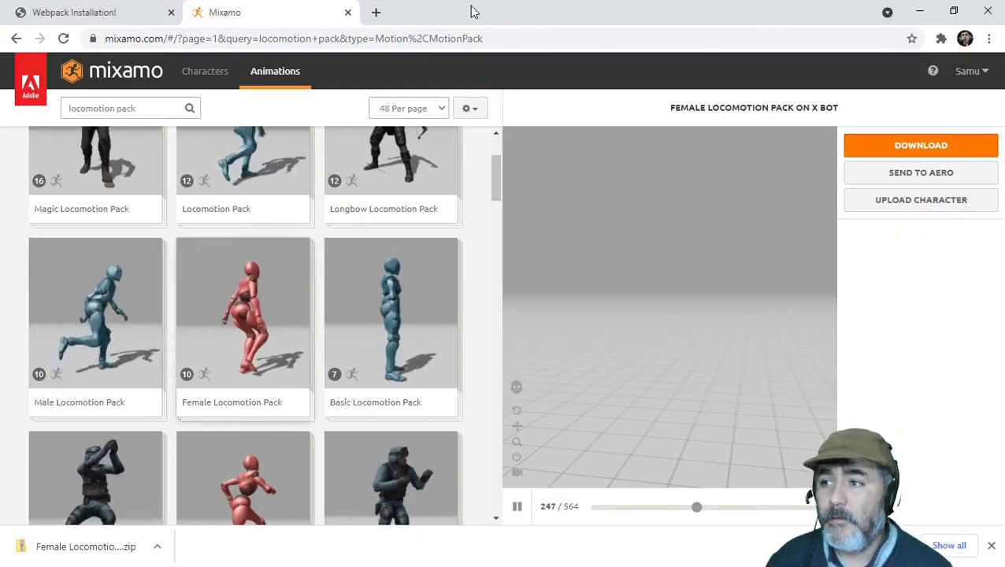
Open the three.js documentation and search 'fbx' then 'am' to read Animation system
click(375, 12)
text(threejs.org)
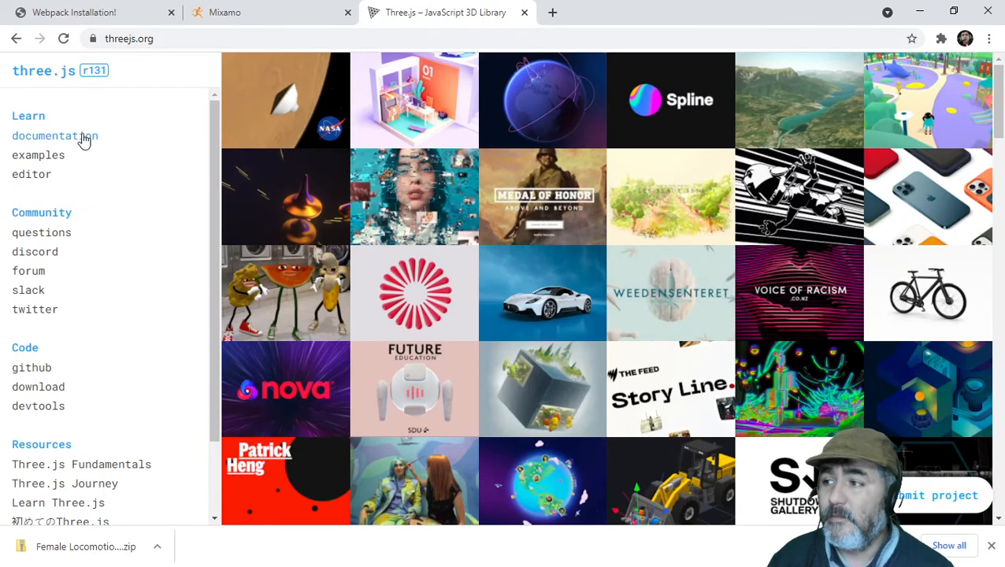
click(54, 136)
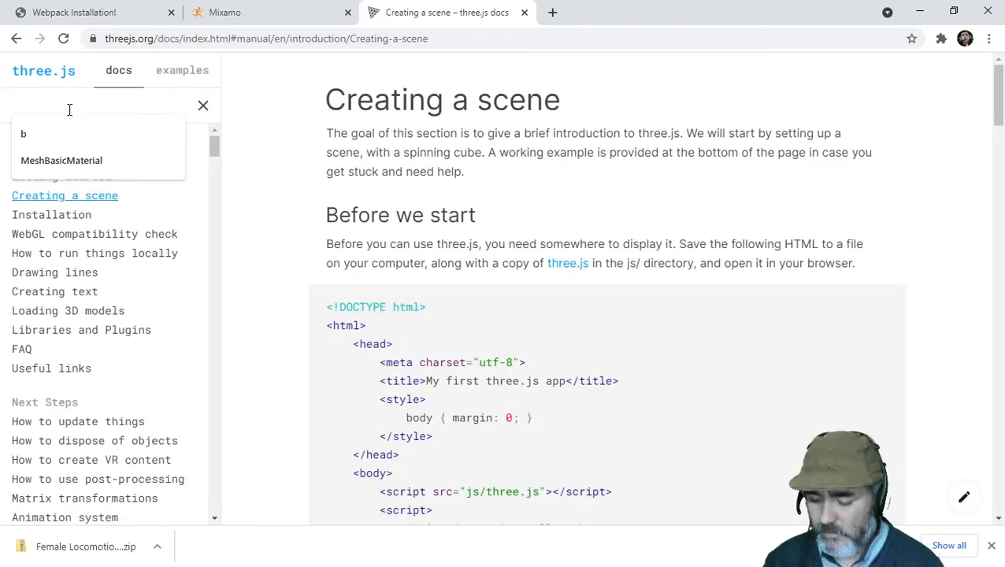
text(fbx)
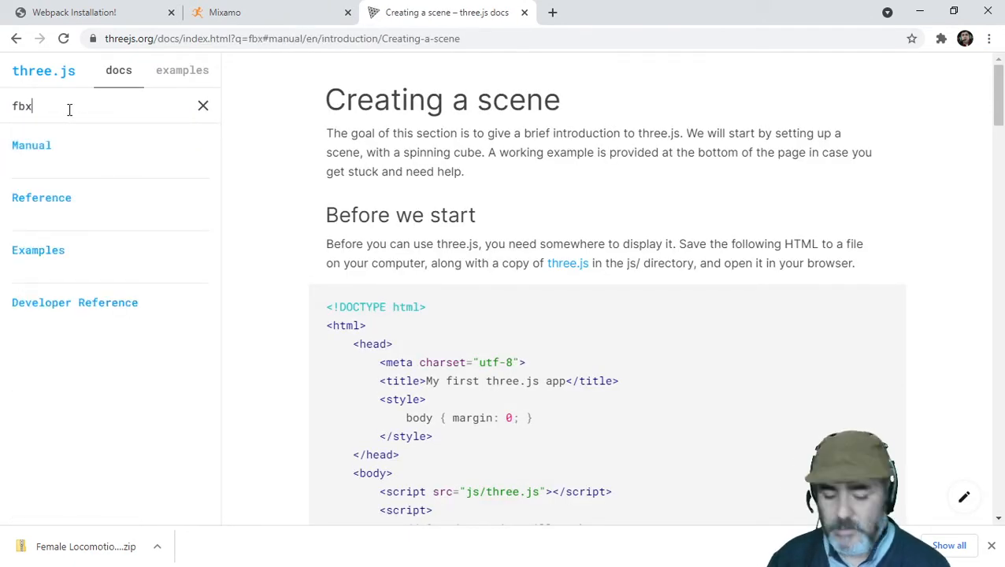
text(am)
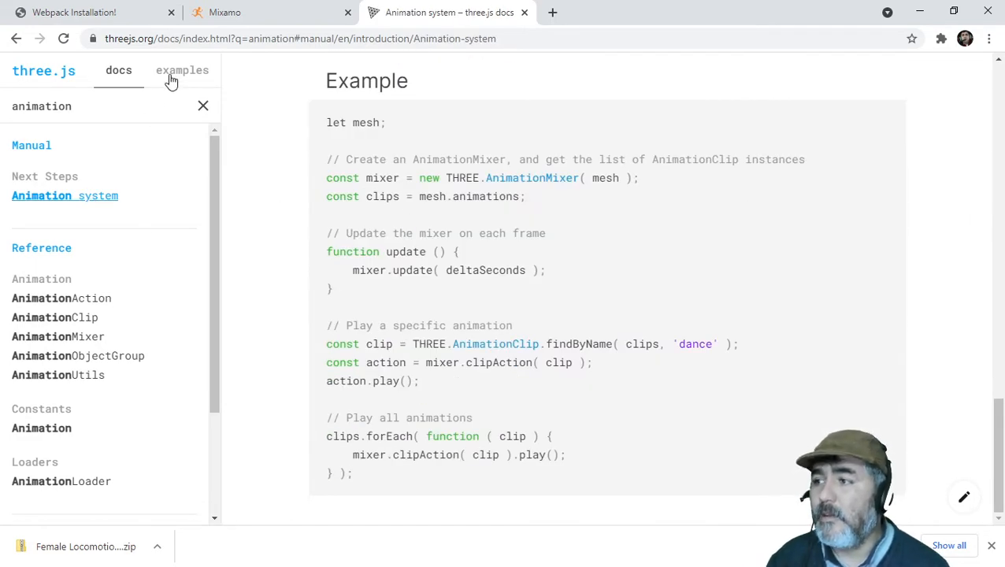
click(182, 70)
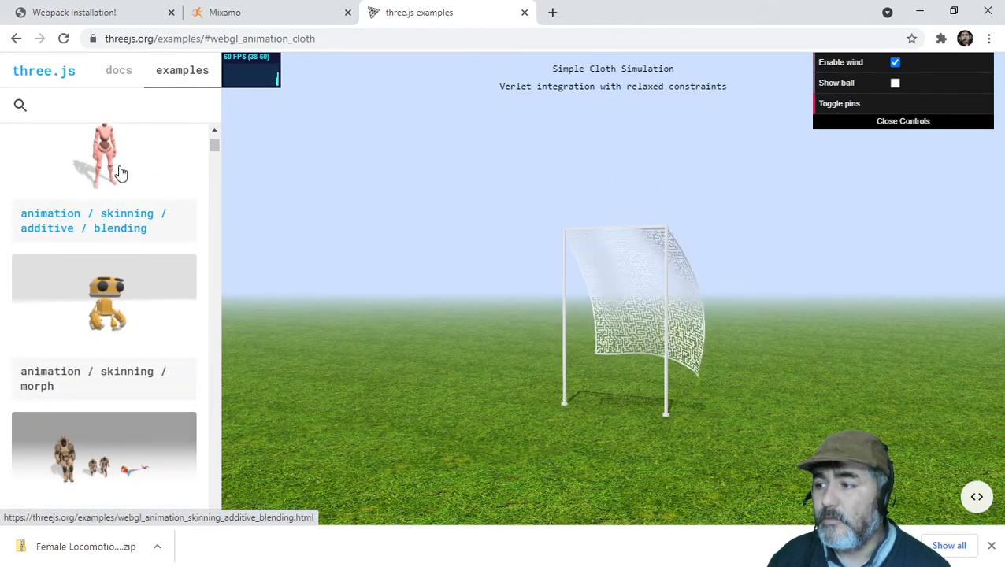
mouse_move(91, 122)
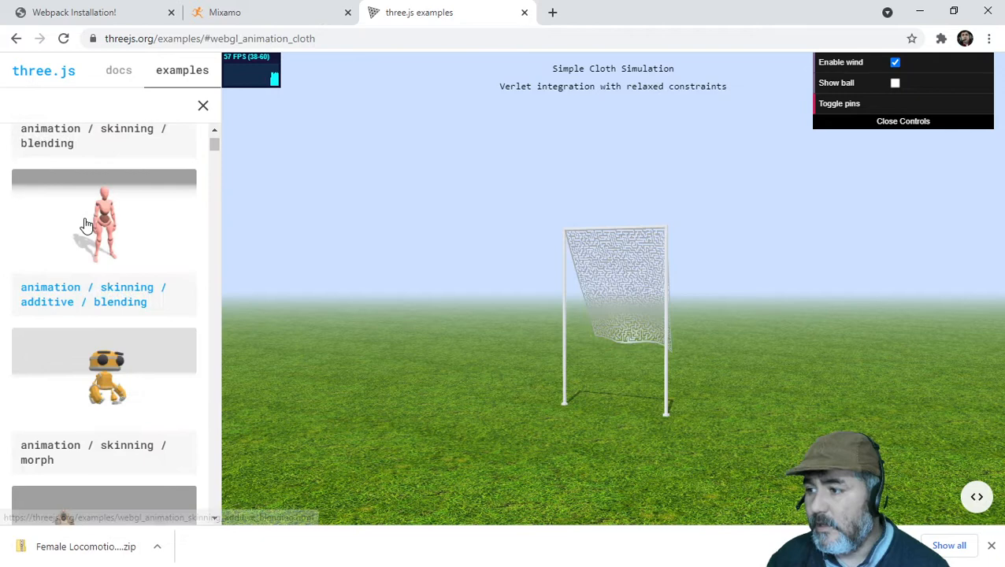
Search the examples for 'fbx' and view the FBX loader example's source code
click(104, 220)
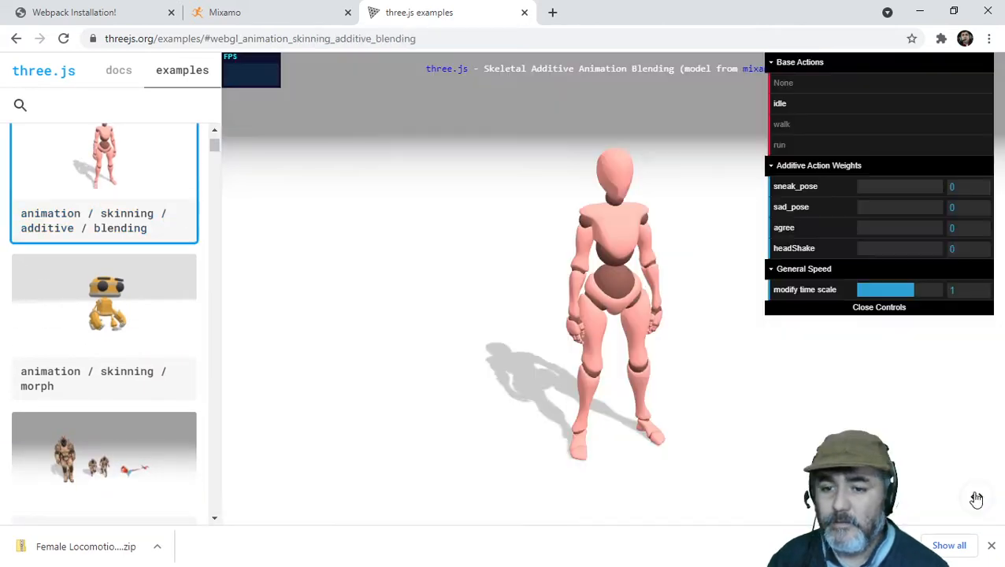
mouse_move(976, 499)
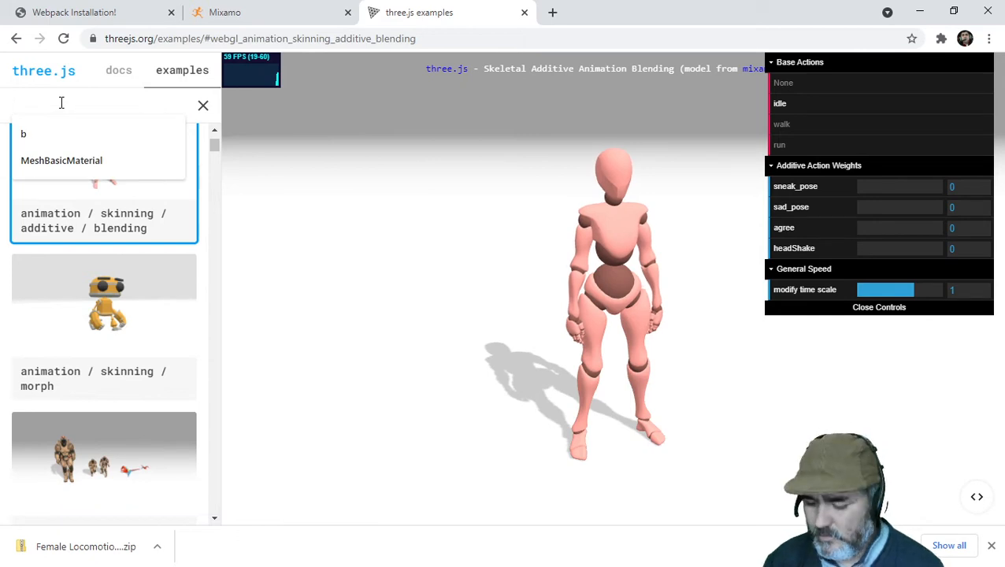
text(fbx)
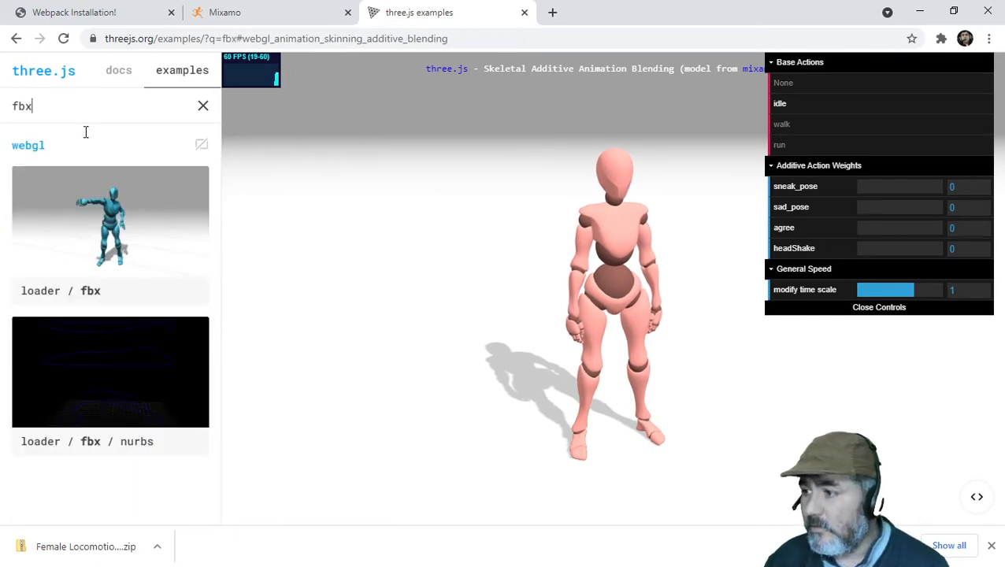
click(109, 228)
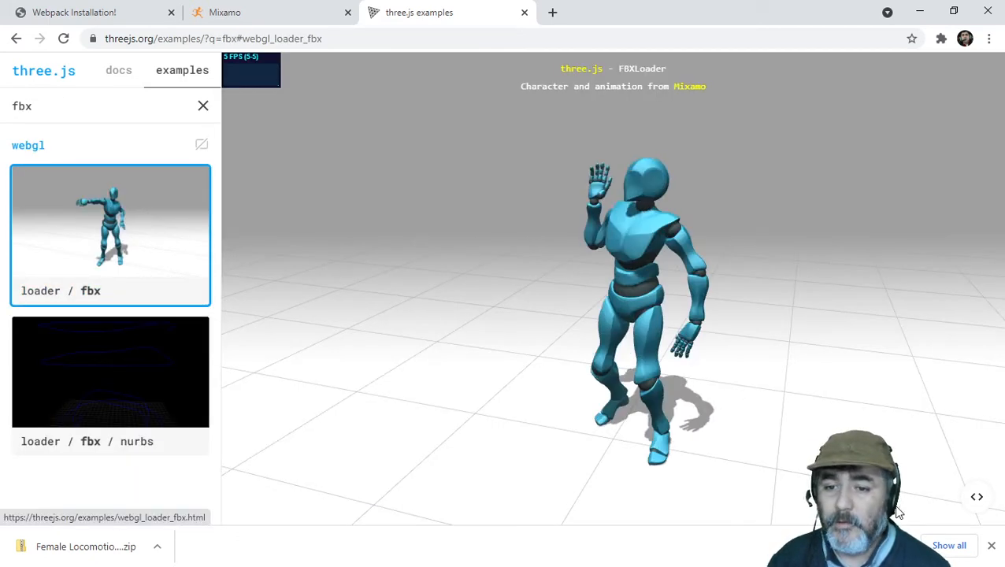
click(977, 496)
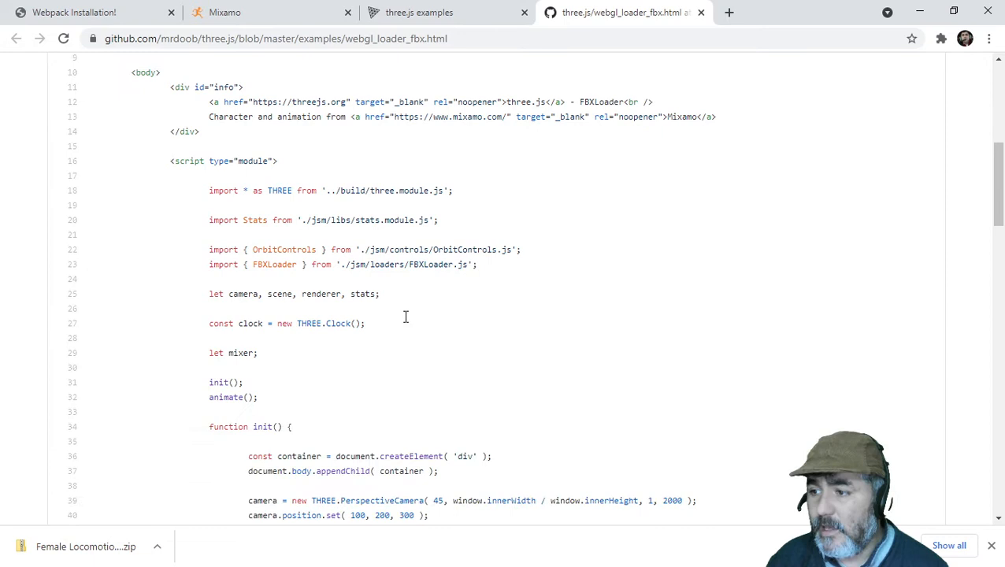
Scroll the GitHub source and select the const clock and let mixer declarations
scroll(down, 3)
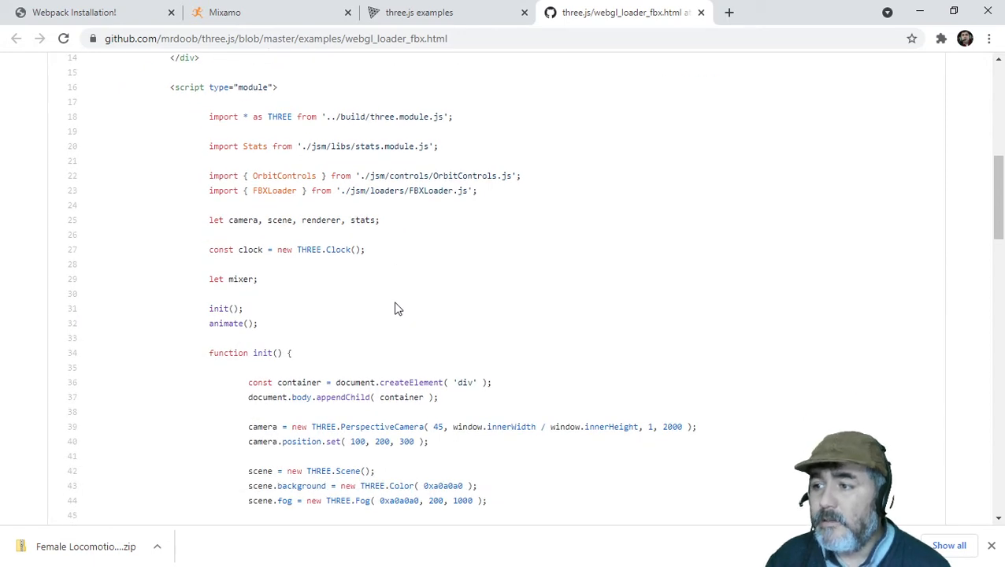
mouse_move(284, 290)
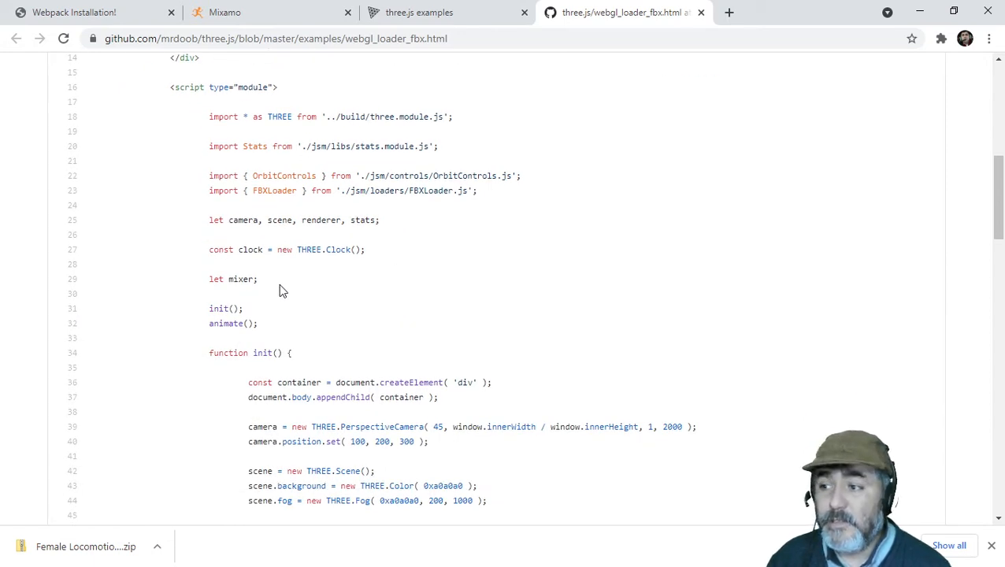
drag(208, 250, 257, 279)
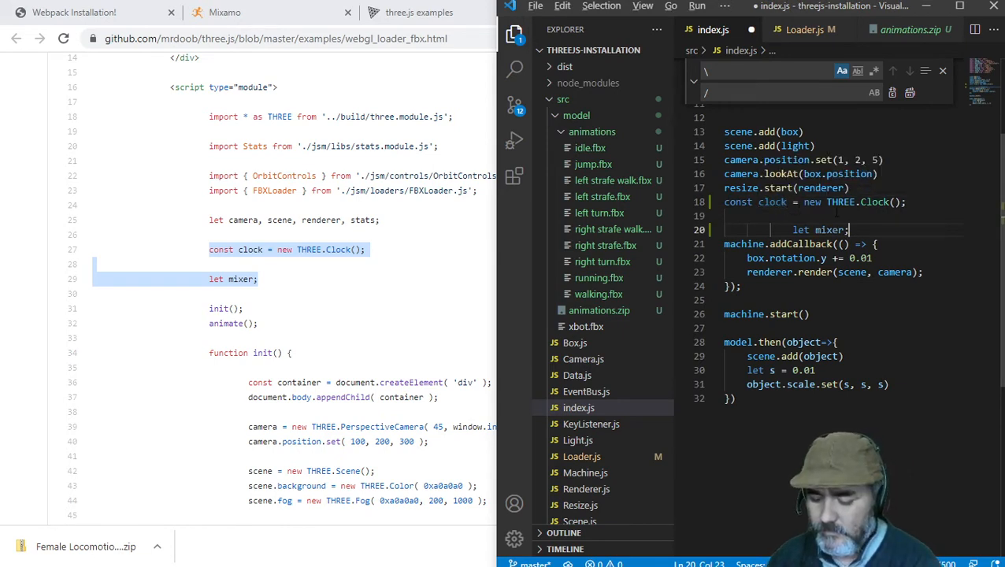
Fix the pasted lines' indentation and add import * as THREE from 'three';
key(Backspace)
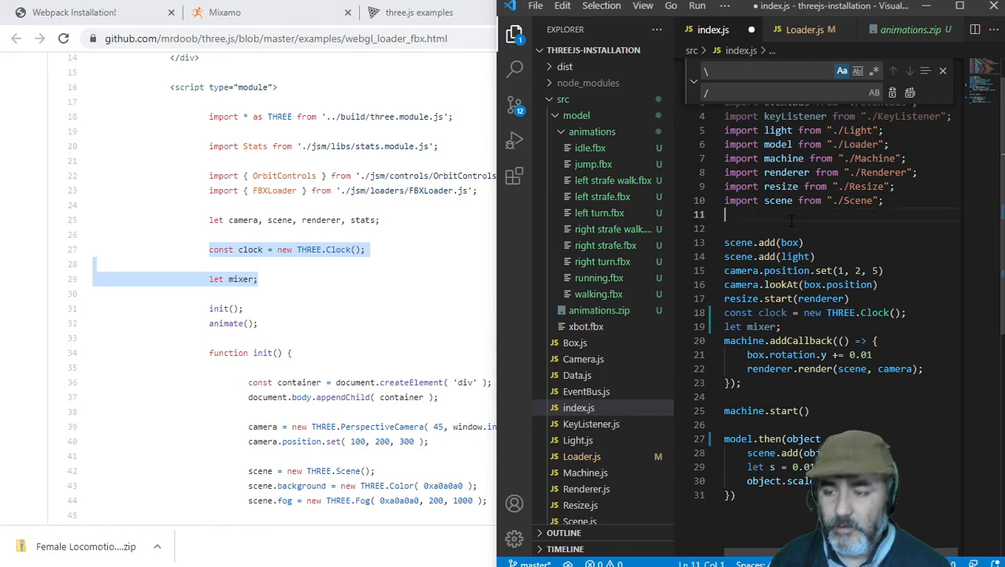
text(import * as THREE from 'three';)
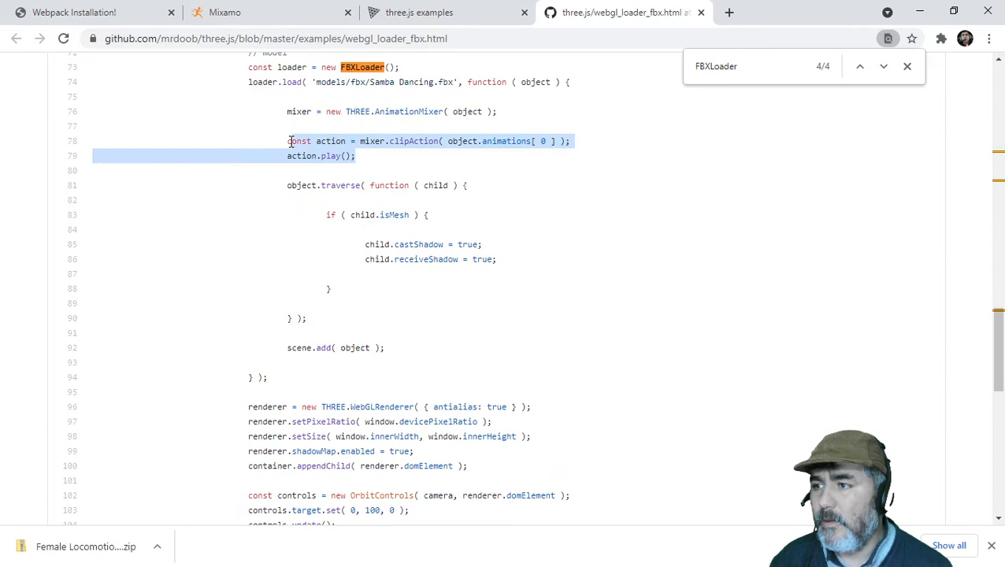
Add the mixer creation, clipAction and play lines from GitHub to model.then(), using object[0] and object[1]
drag(288, 141, 385, 137)
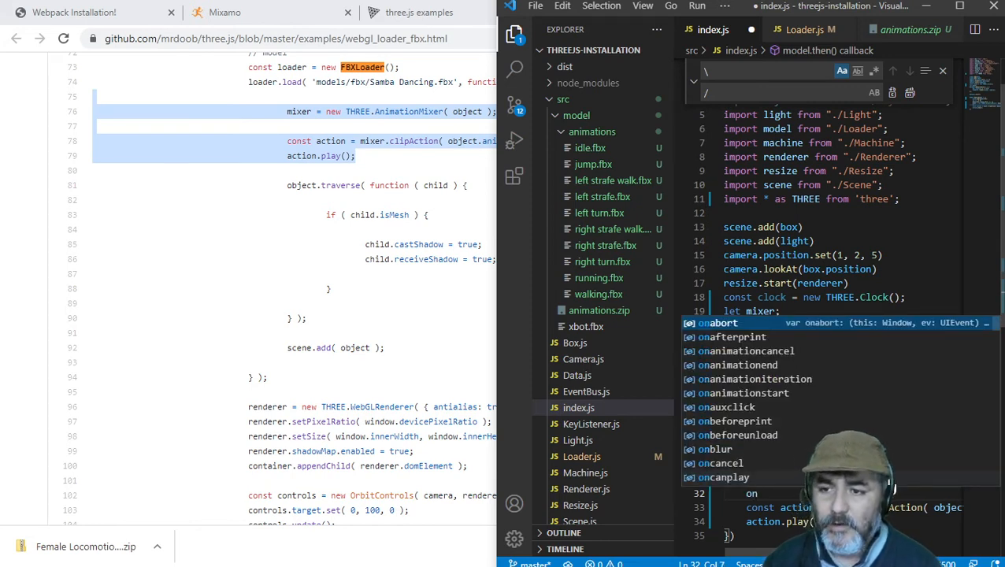
text(d)
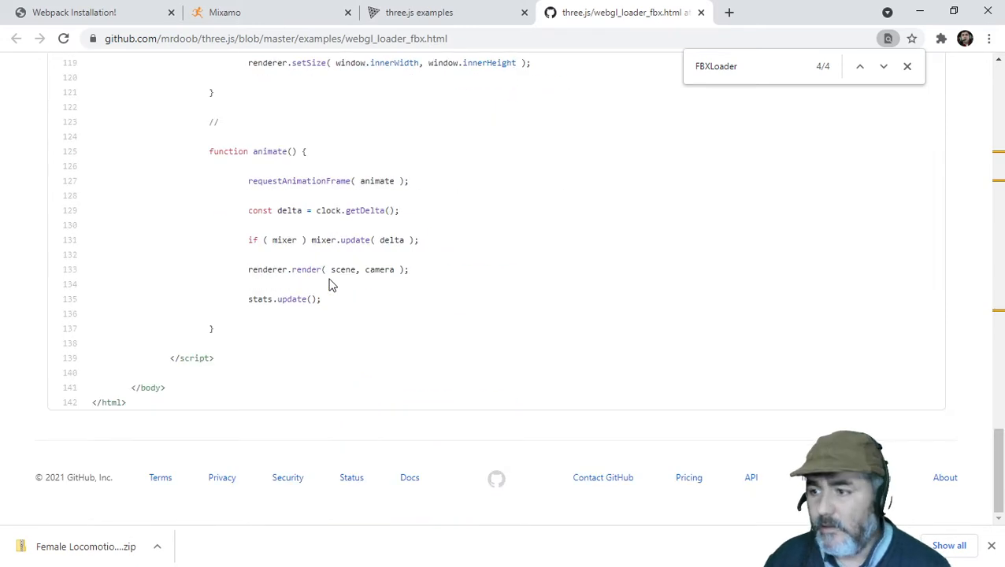
Add the getDelta and mixer.update lines at the top of machine.addCallback
drag(248, 211, 418, 240)
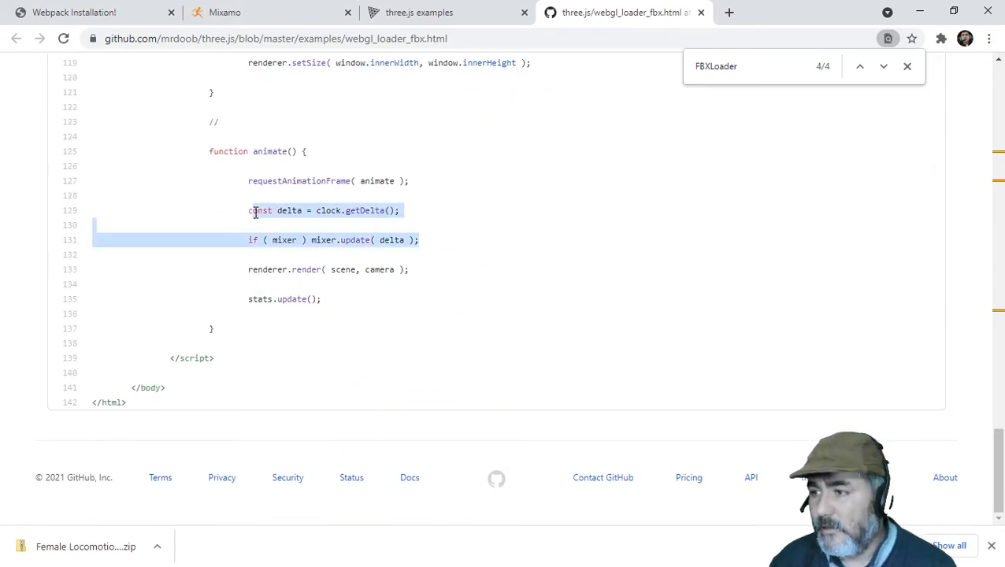
click(843, 11)
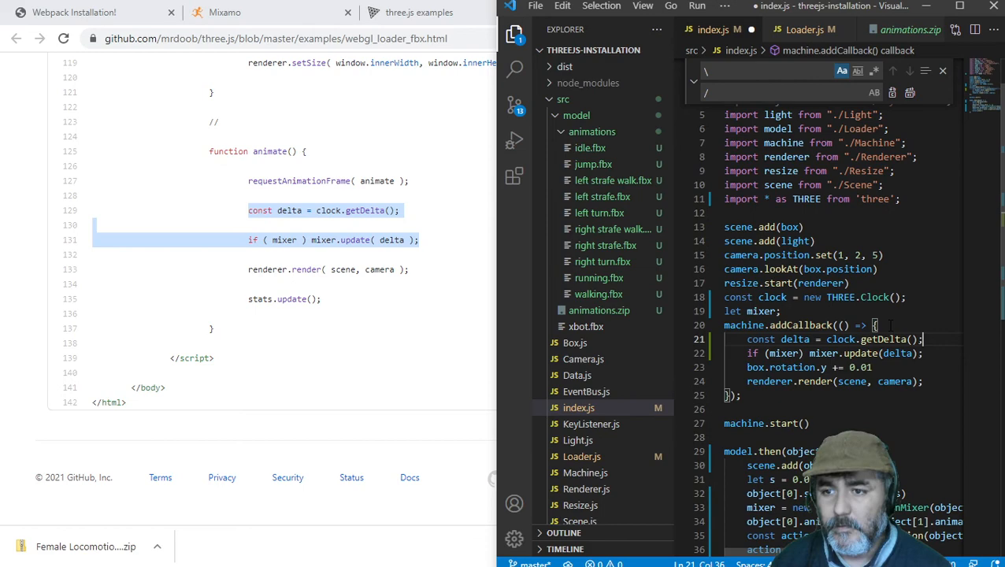
scroll(down, 3)
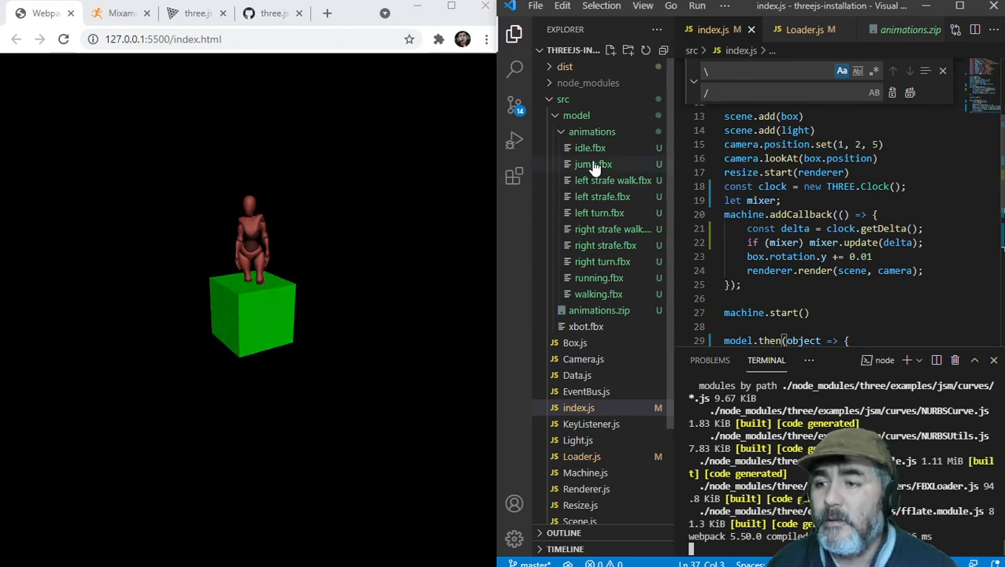
Open the context menu for jump.fbx in the Explorer panel
right_click(591, 164)
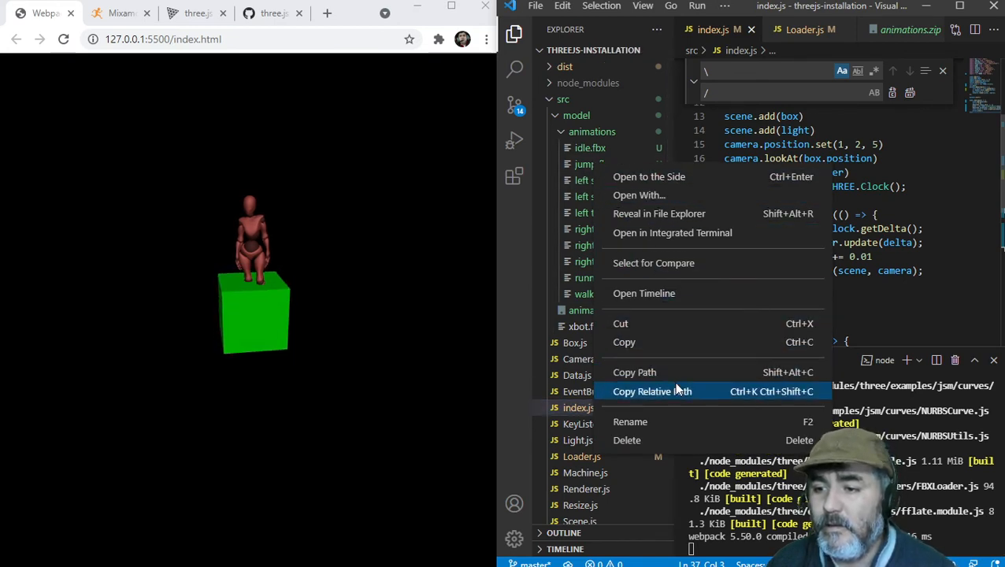